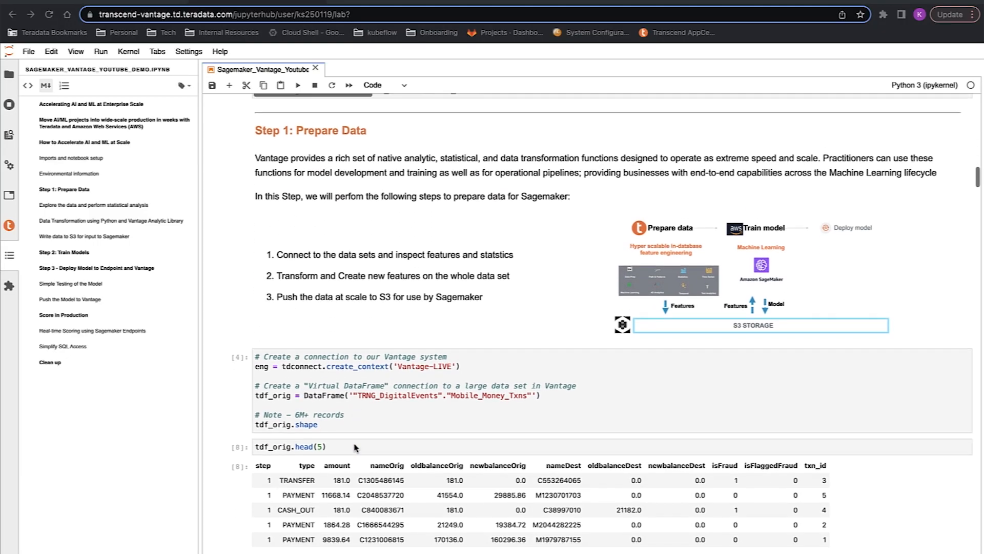
pyautogui.scroll(-3)
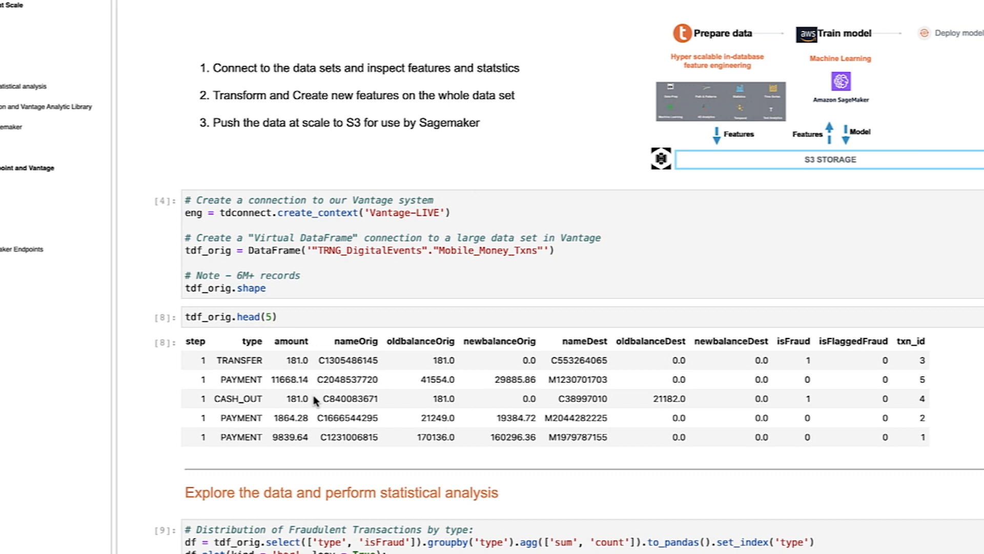
pyautogui.scroll(-3)
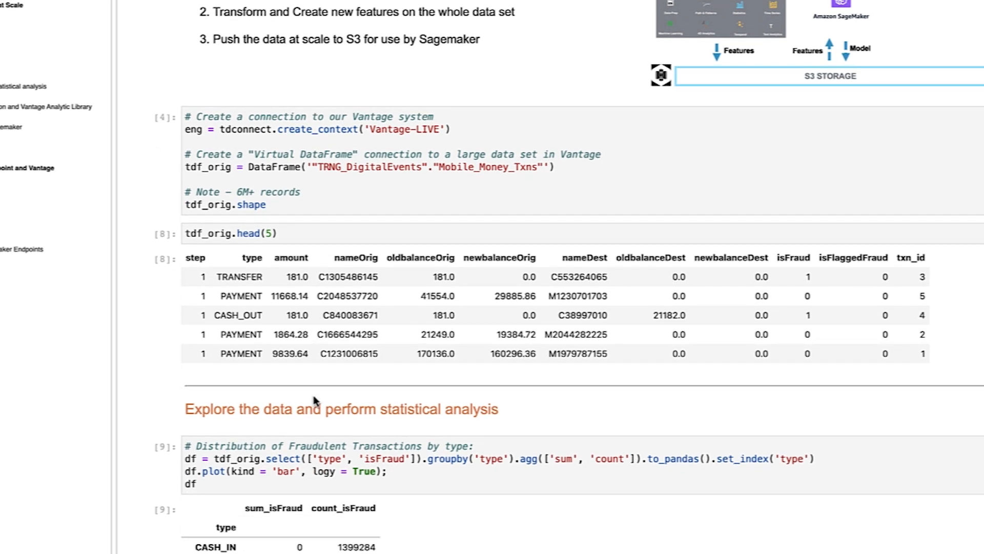
pyautogui.scroll(-3)
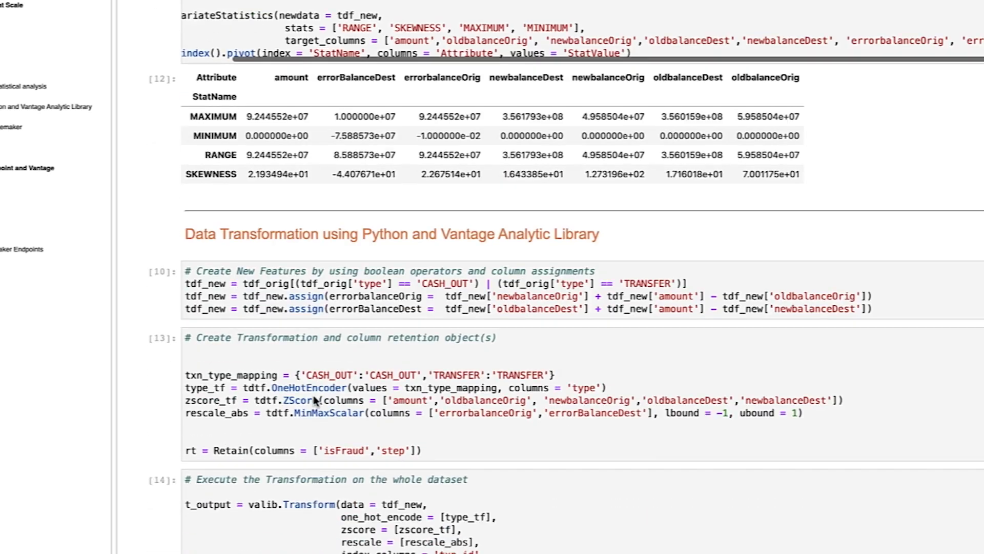
pyautogui.scroll(-3)
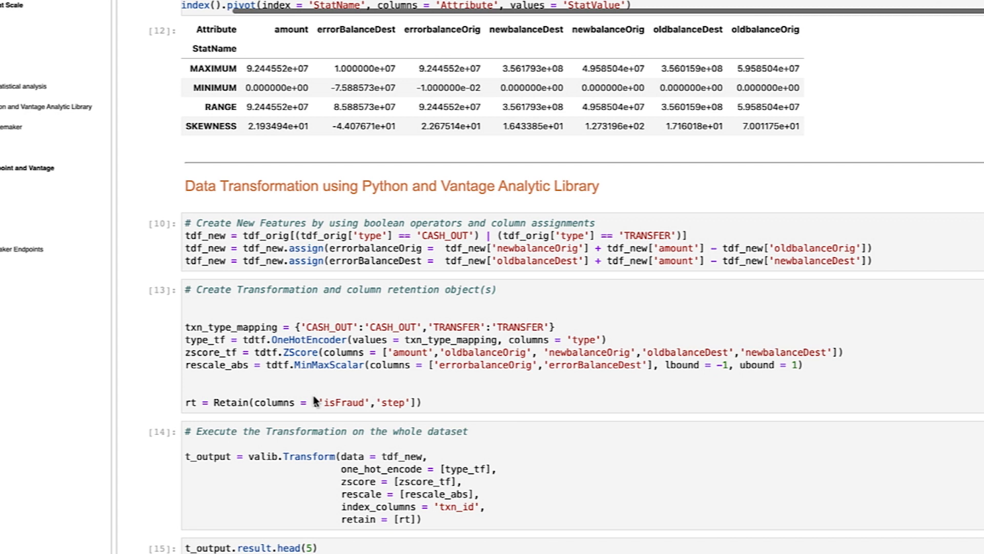
pyautogui.moveTo(295, 377)
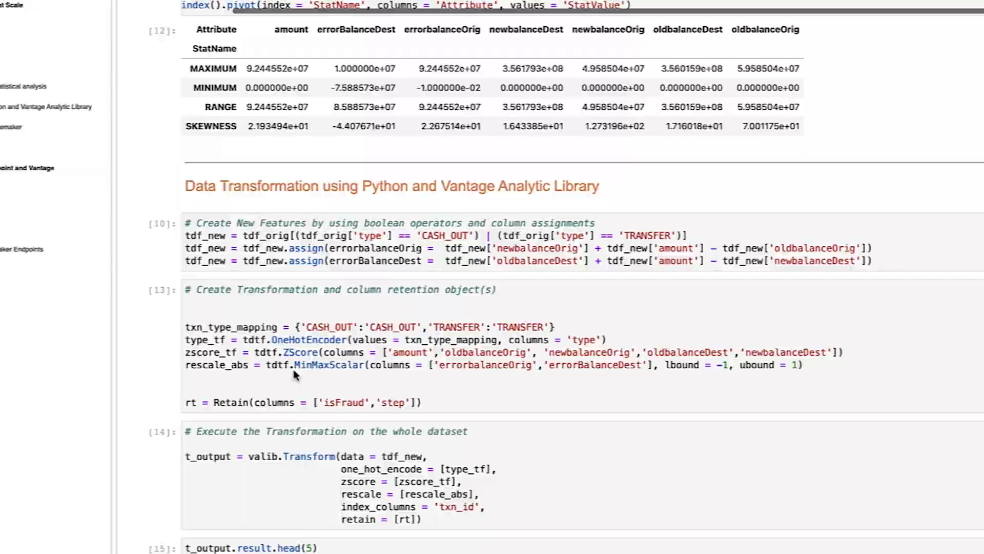
pyautogui.scroll(-3)
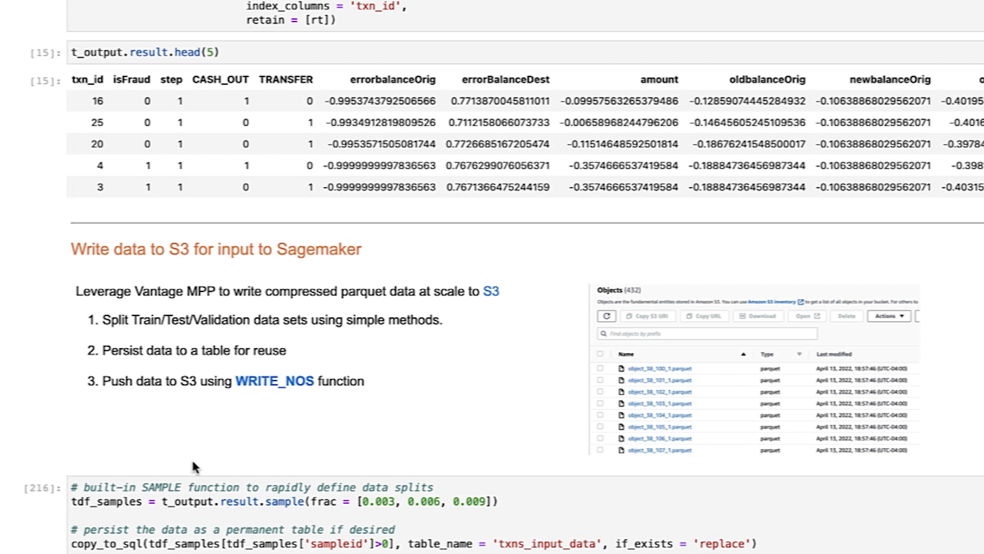
pyautogui.scroll(-3)
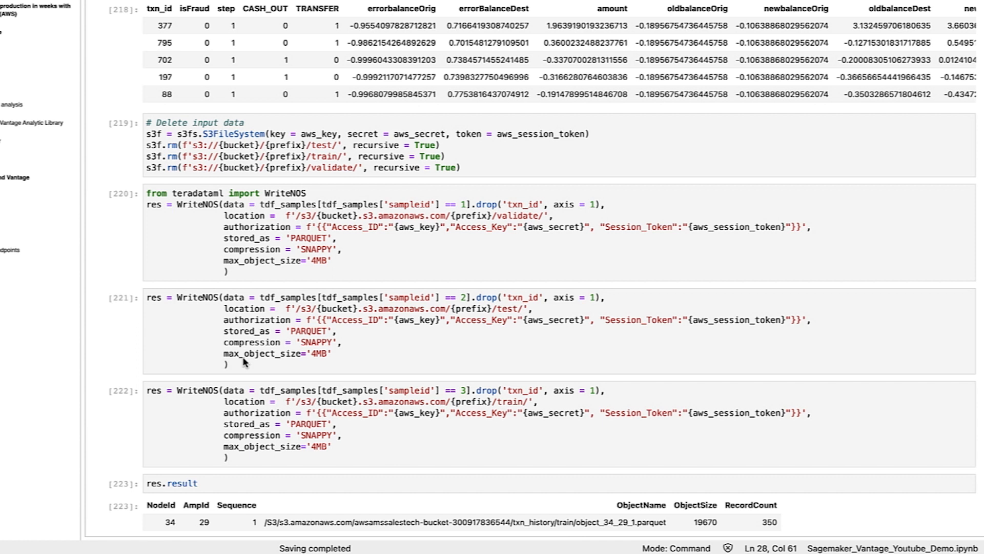
pyautogui.scroll(-3)
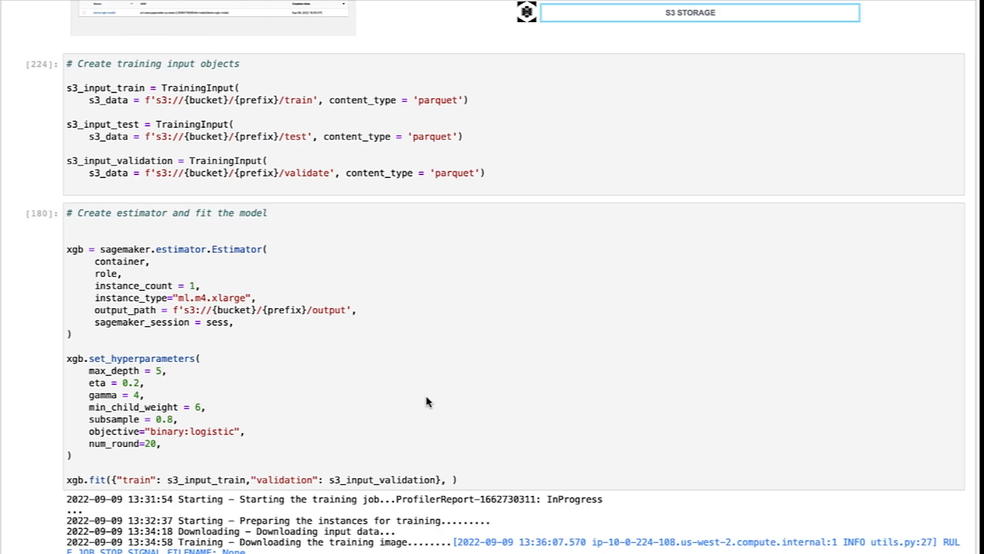
pyautogui.scroll(-3)
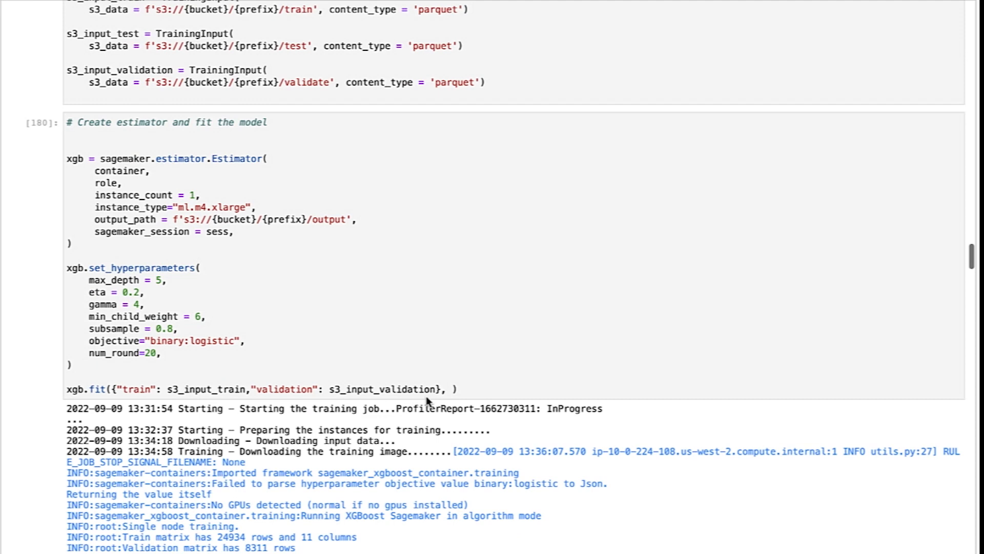
pyautogui.scroll(-3)
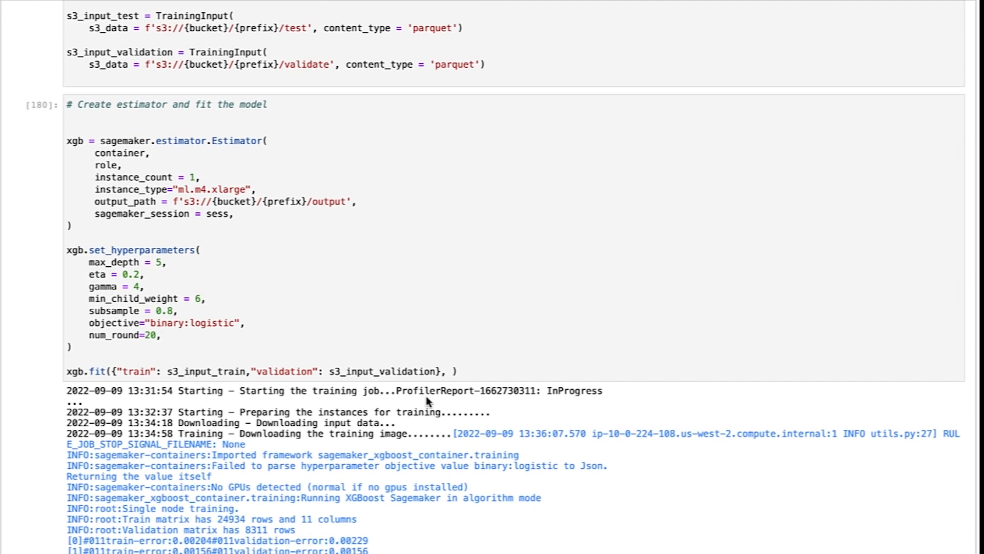
pyautogui.scroll(-3)
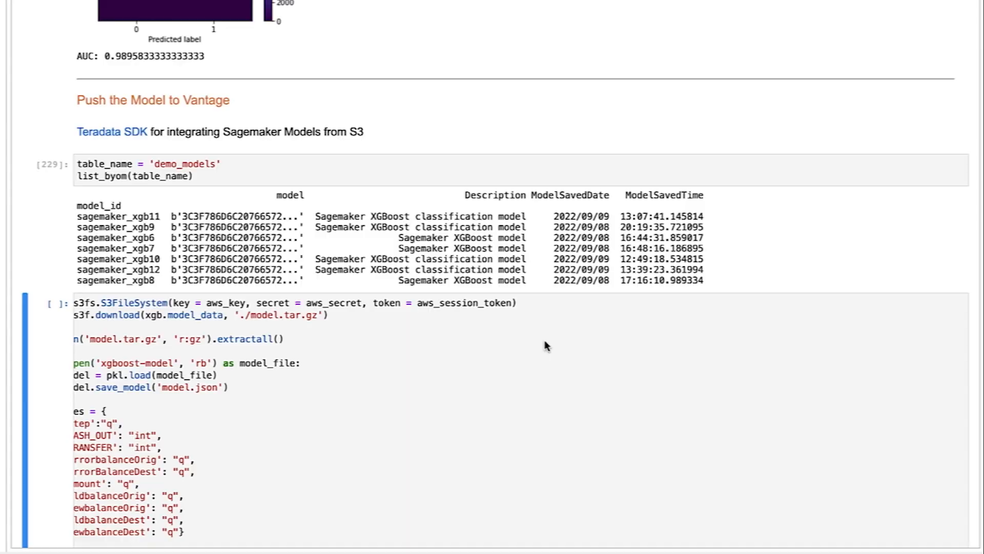
pyautogui.scroll(-3)
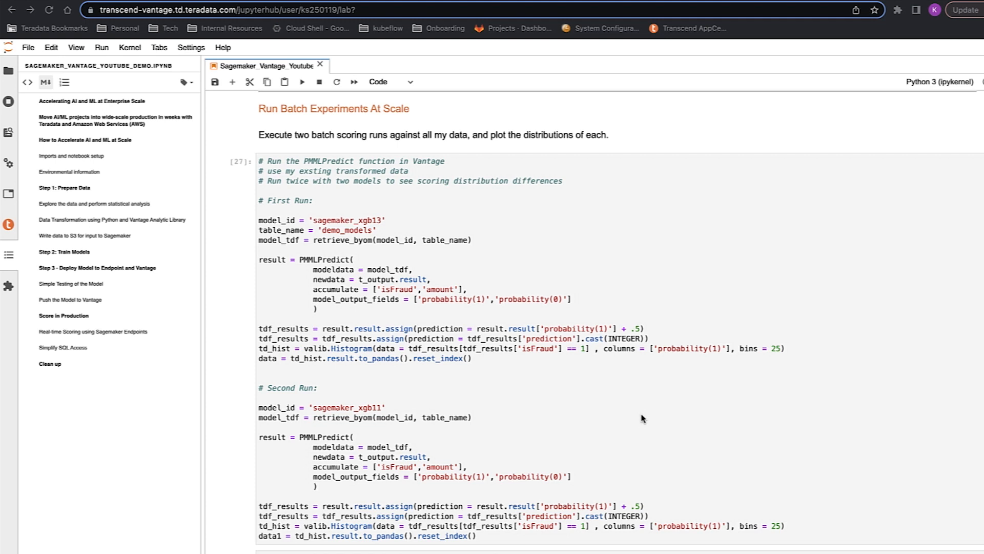
pyautogui.scroll(-3)
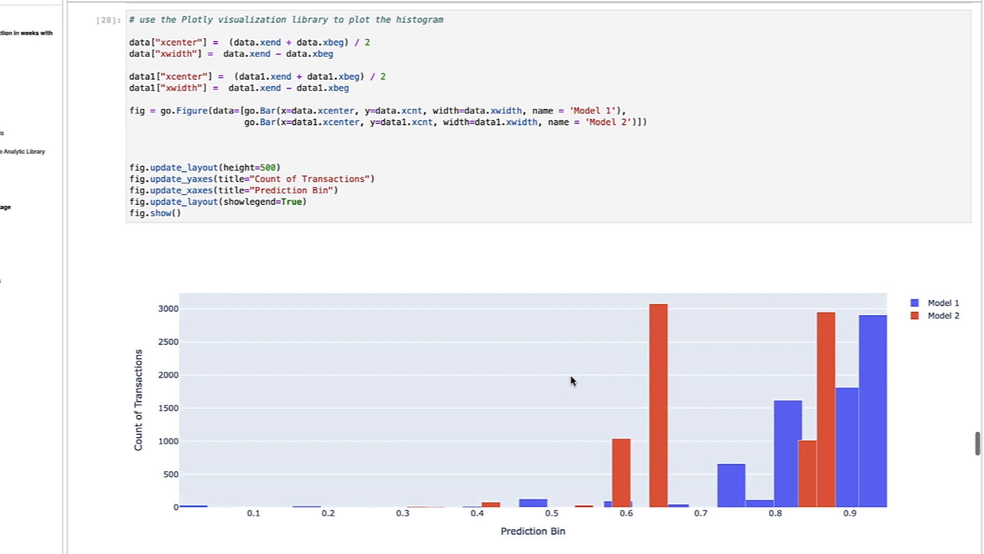